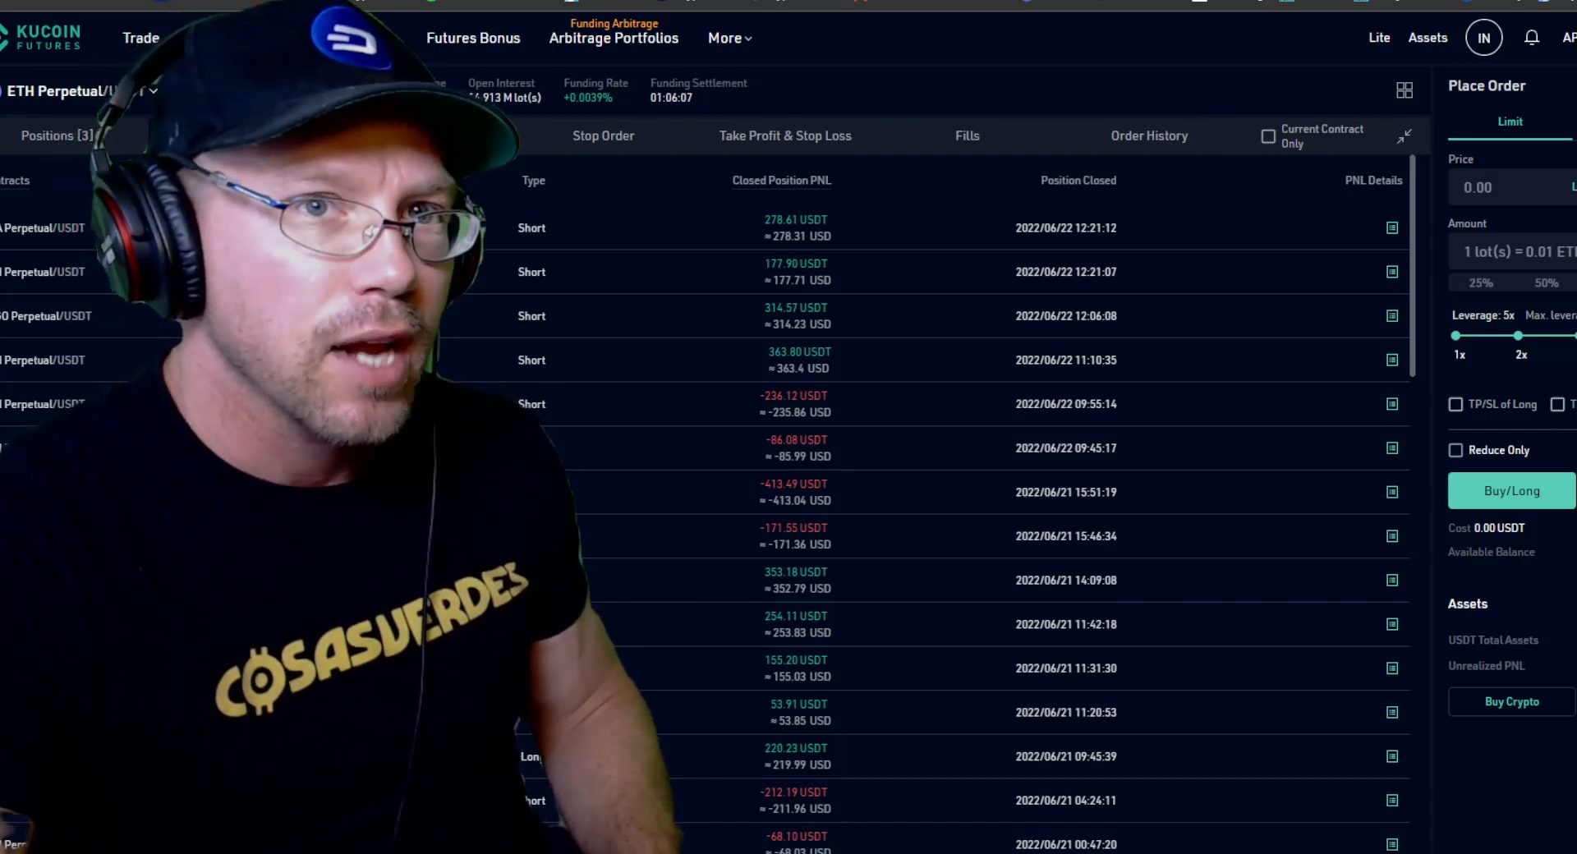
# Highlight the 314.57 USDT closed-position profit, then show the 1.0958 BTC futures balance under Assets.
pyautogui.doubleClick(781, 307)
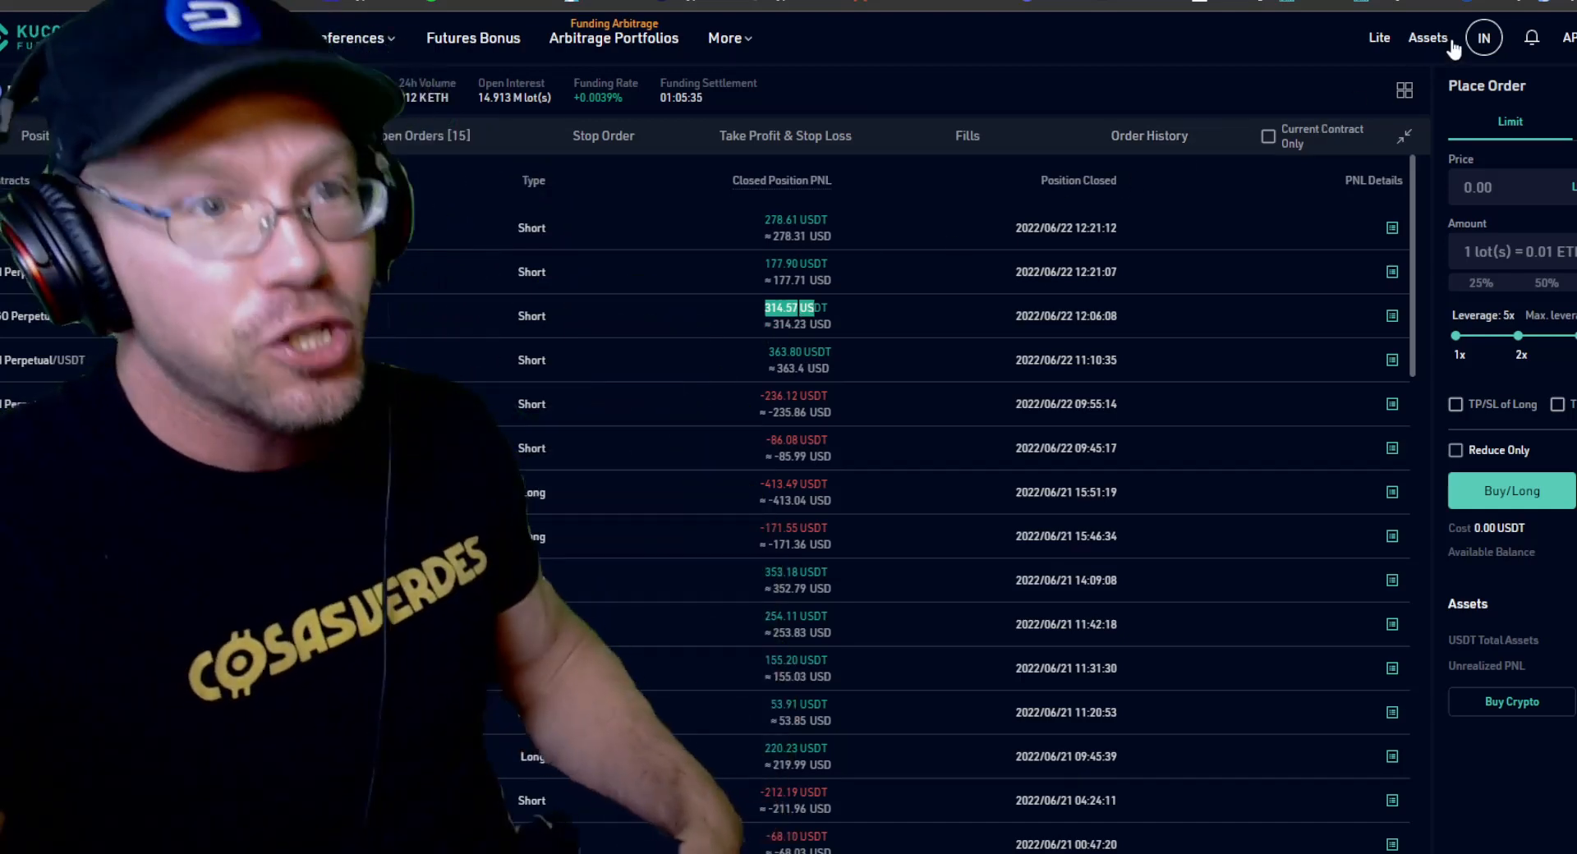
pyautogui.click(1428, 37)
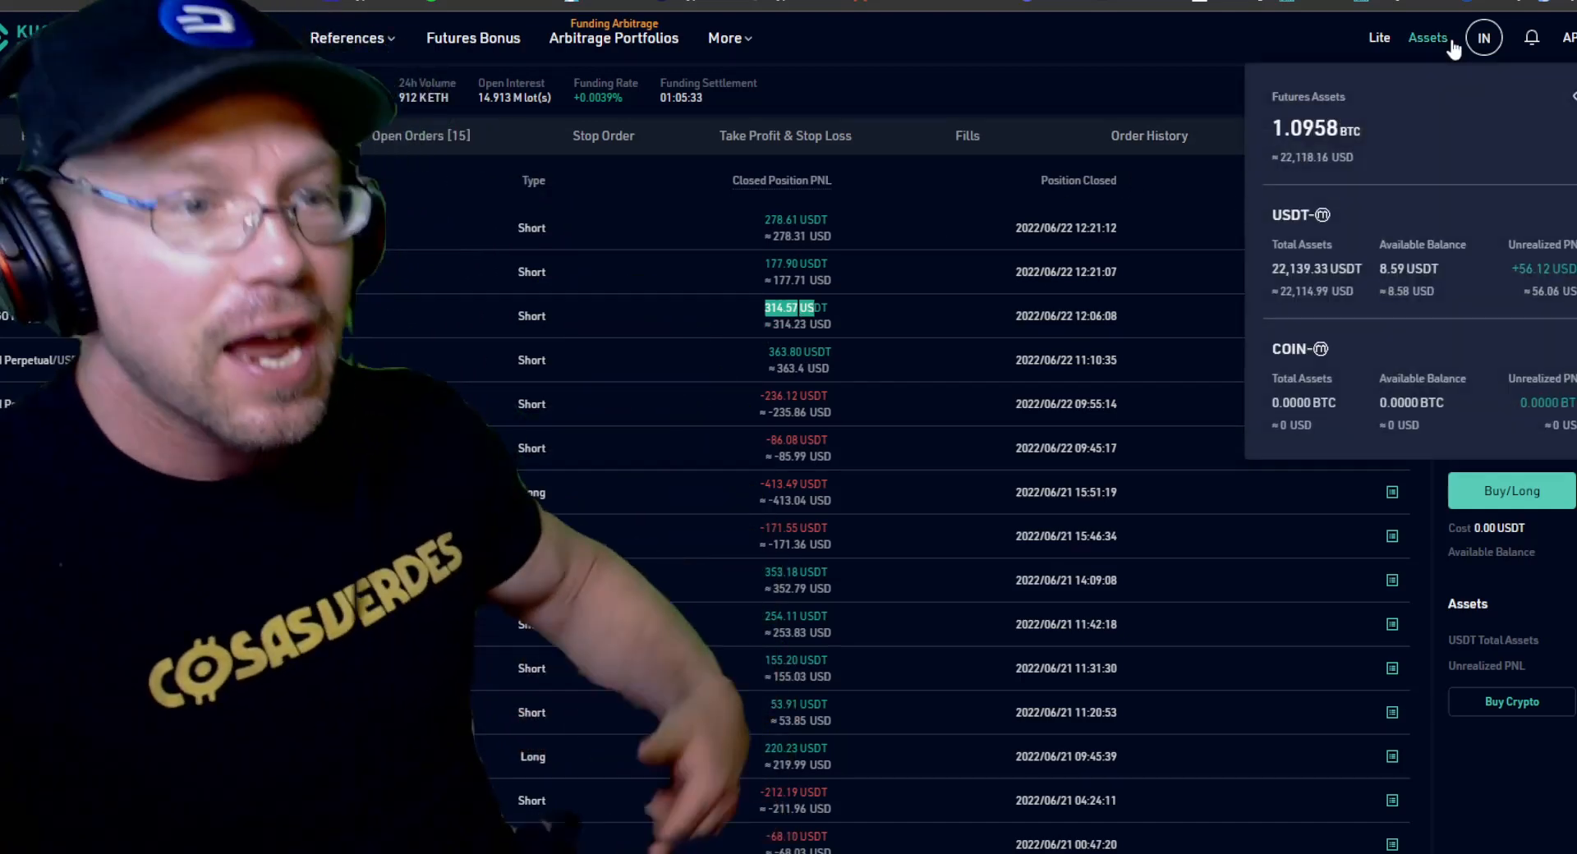